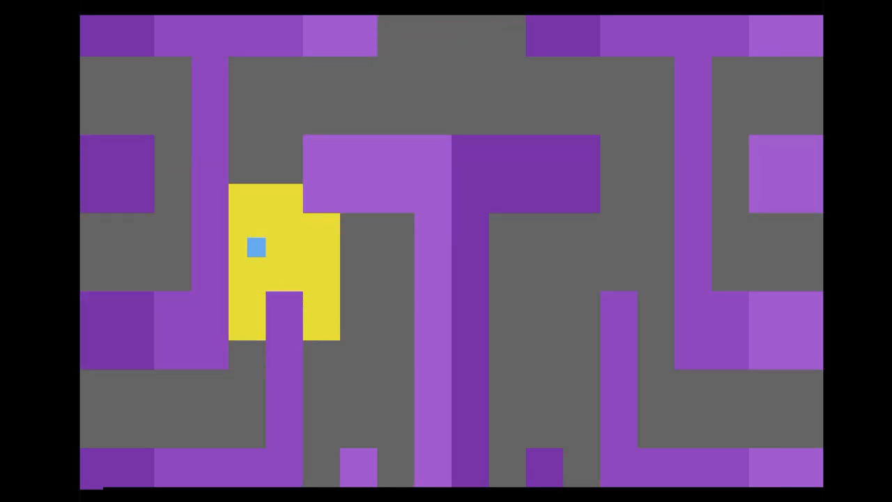
# Move the player square out of the yellow castle through the maze toward the red key.
pyautogui.press('up')
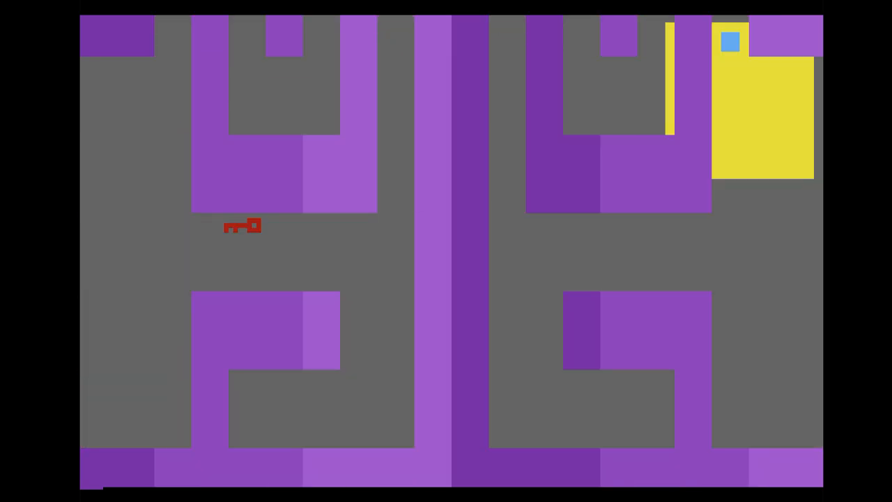
# Pick up the red key and carry it through the maze to the chalice in the yellow castle.
pyautogui.press('Down')
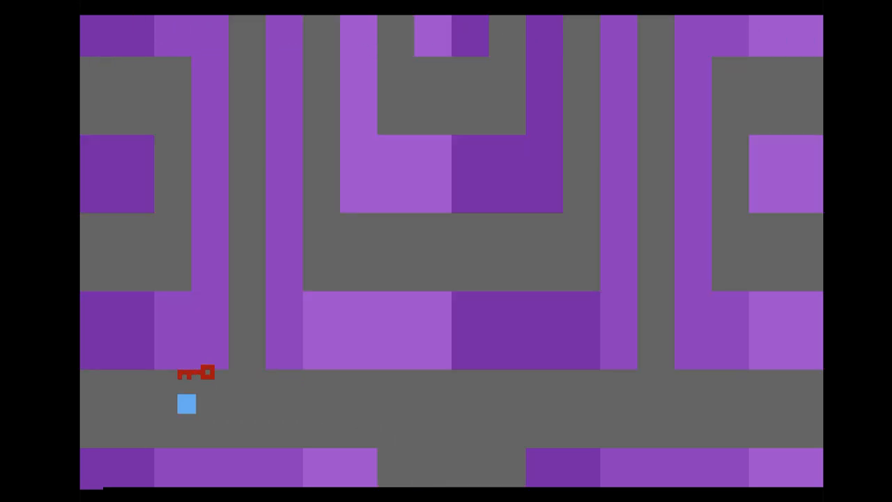
pyautogui.press('Up')
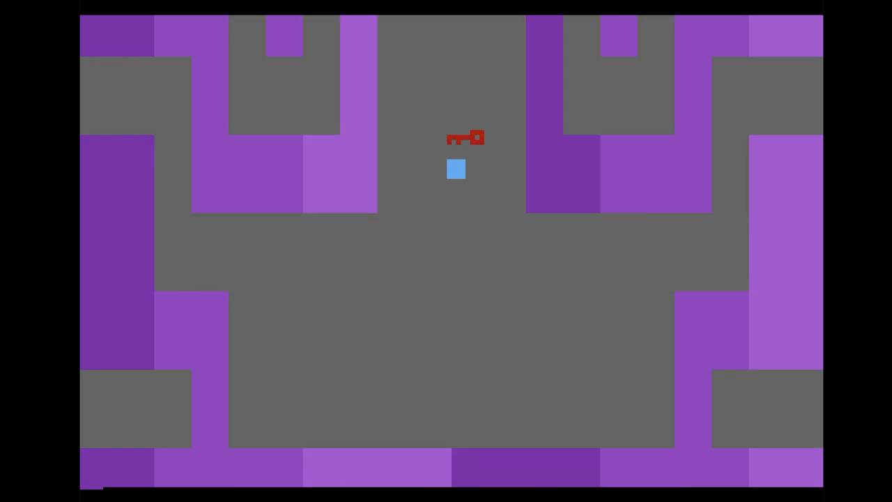
pyautogui.press('Up')
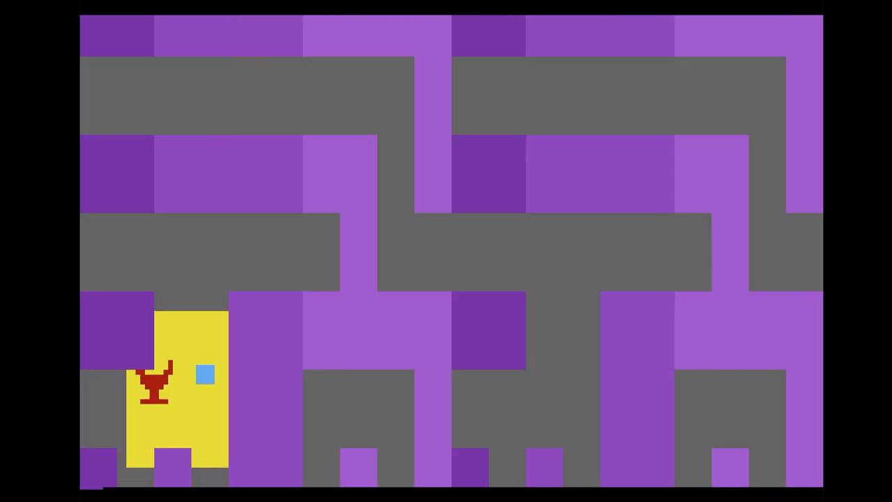
# Grab the chalice and carry it out of the castle into the maze.
pyautogui.press('Right')
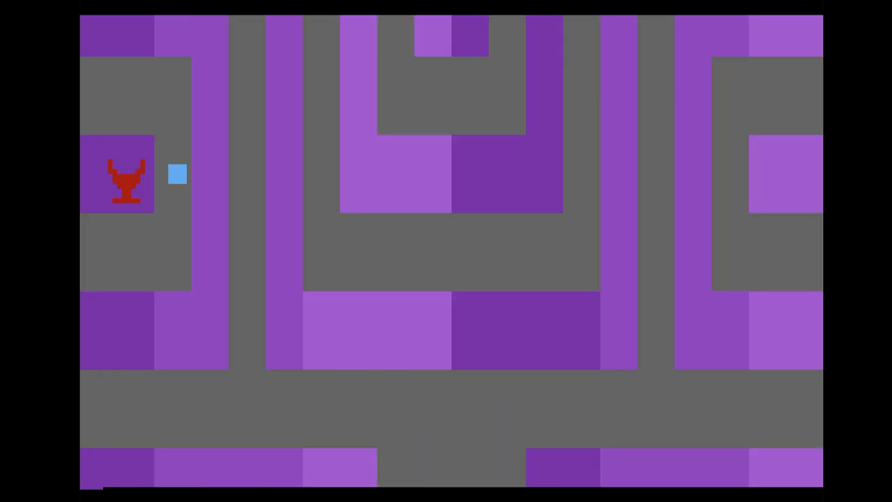
pyautogui.press('Down')
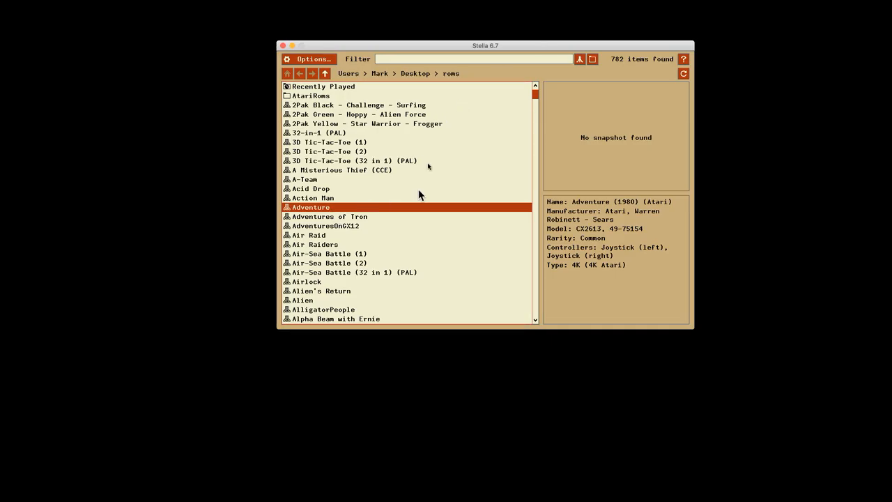
pyautogui.moveTo(354, 89)
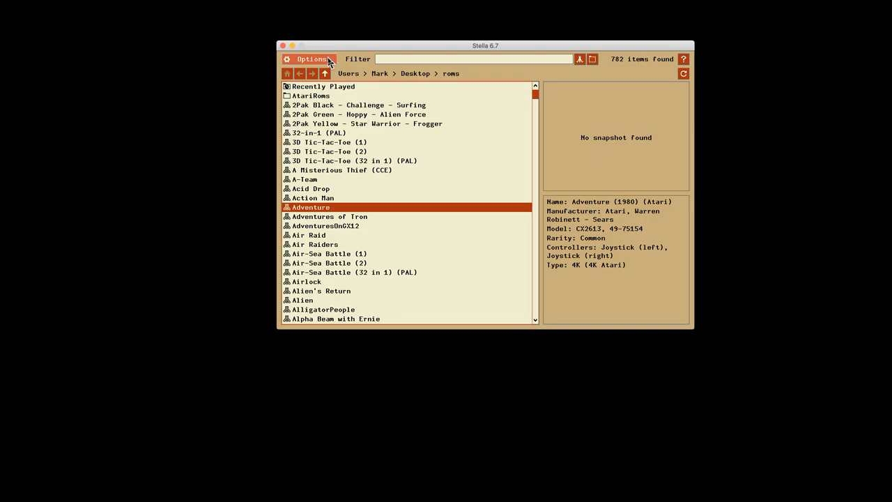
# Bring up the Options panel from the ROM launcher.
pyautogui.click(310, 58)
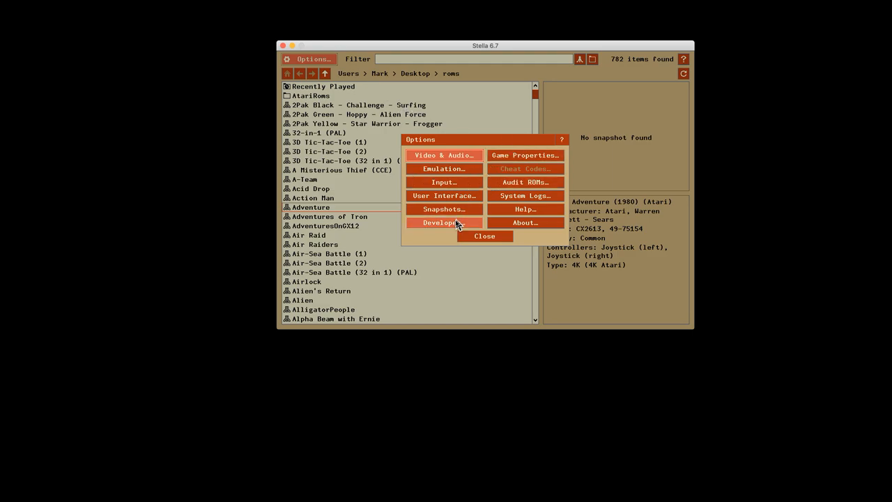
# Show the Developer settings Video page where Debug colors is enabled.
pyautogui.click(437, 223)
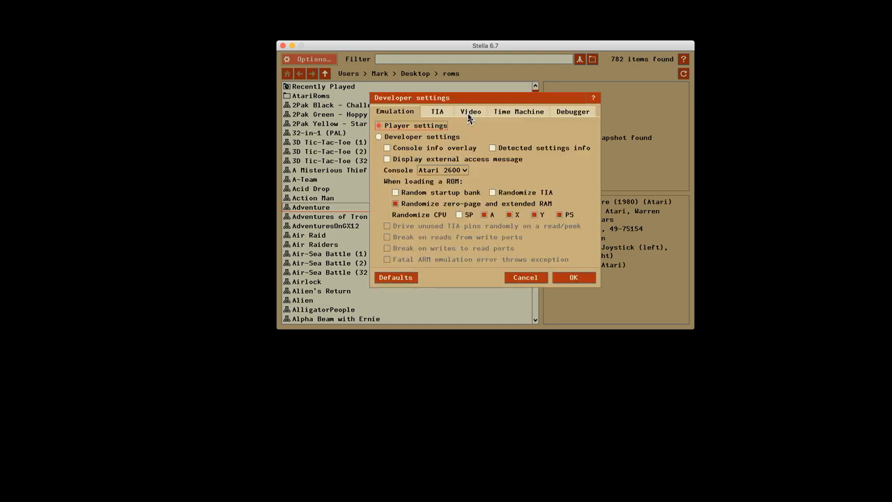
pyautogui.click(470, 112)
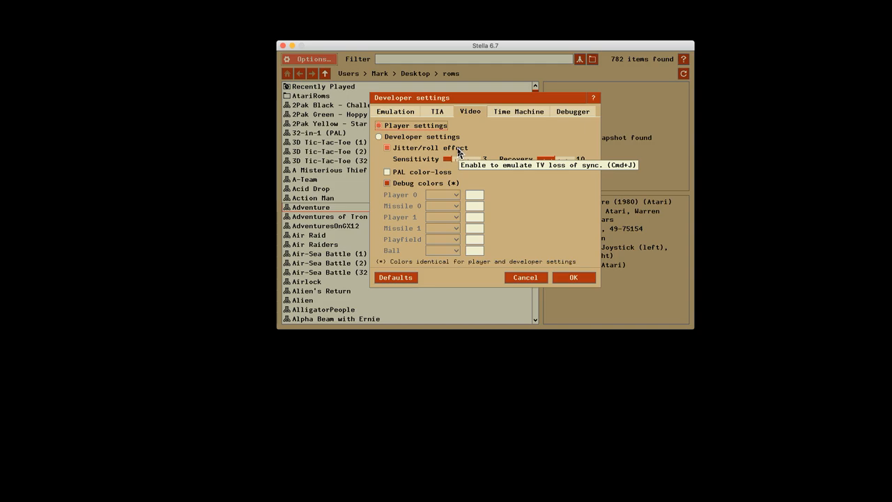
pyautogui.moveTo(516, 178)
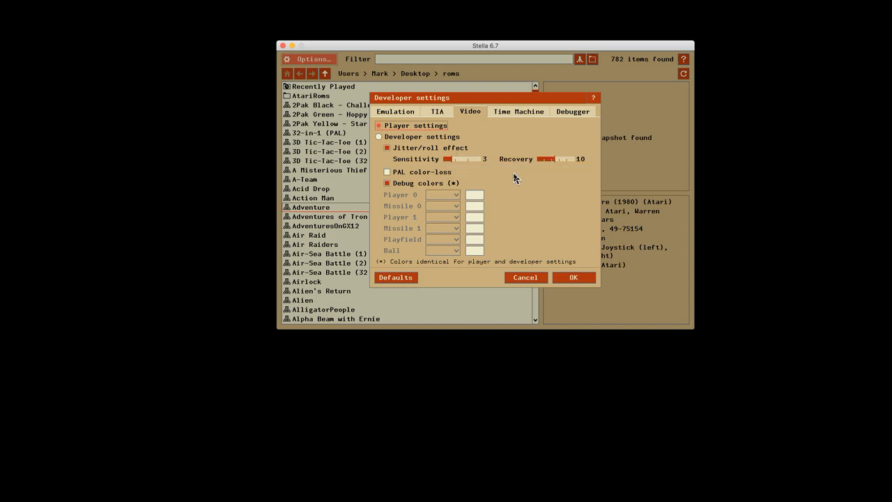